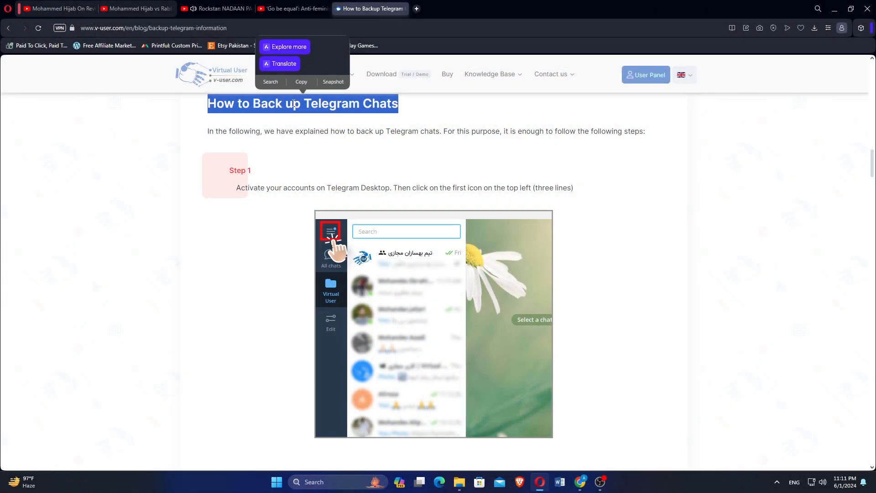
scroll(down, 3)
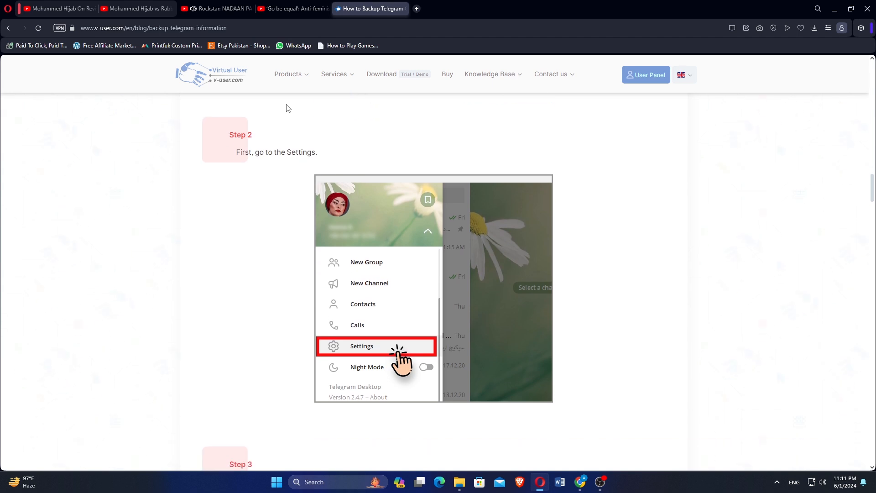
scroll(down, 3)
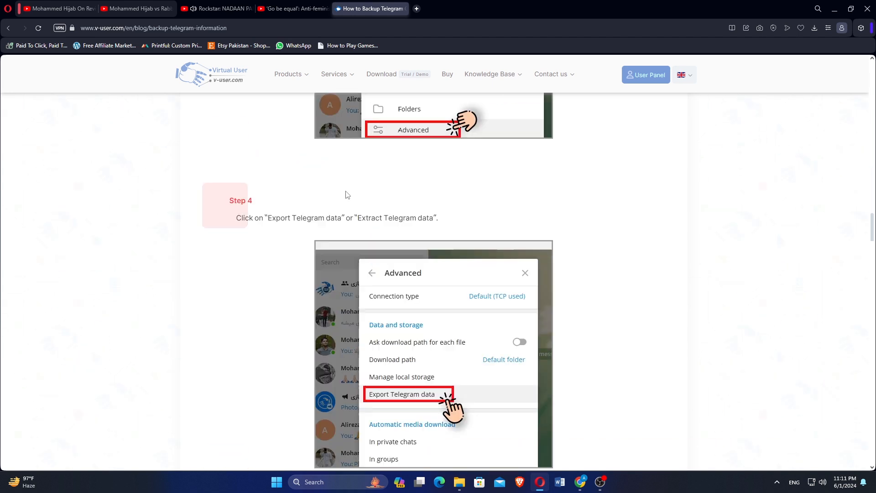
scroll(down, 3)
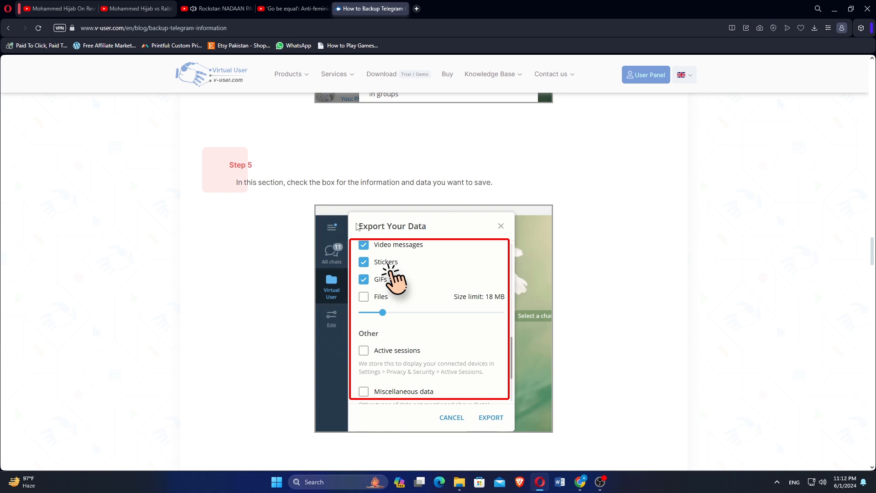
scroll(down, 3)
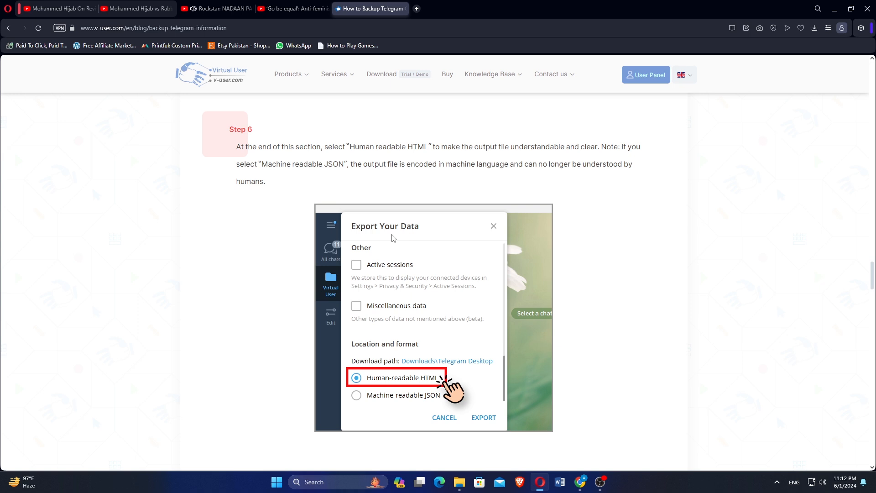
scroll(down, 3)
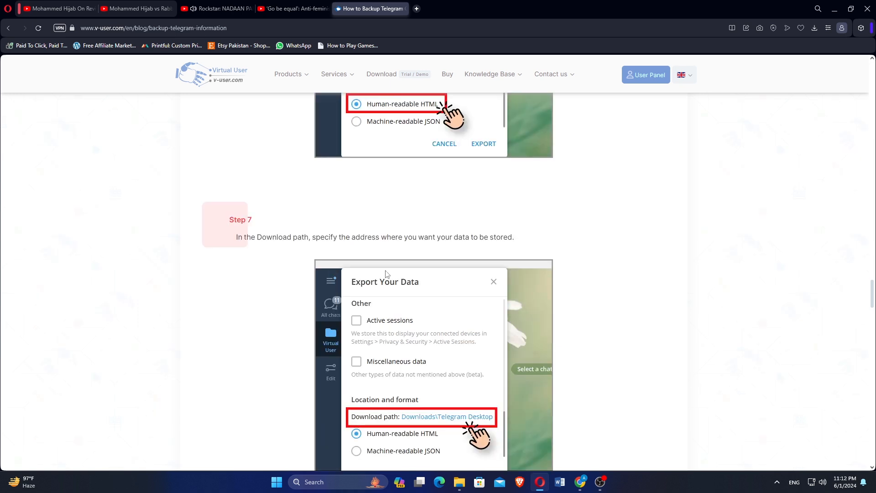
scroll(down, 3)
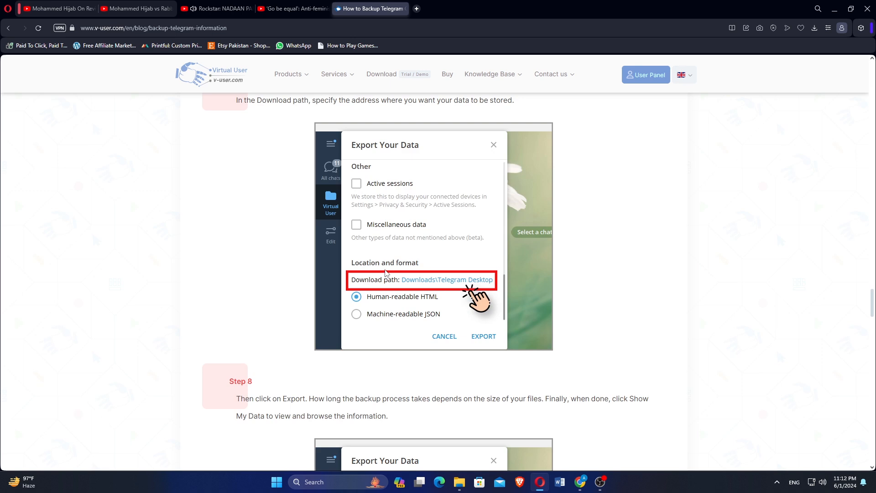
scroll(down, 3)
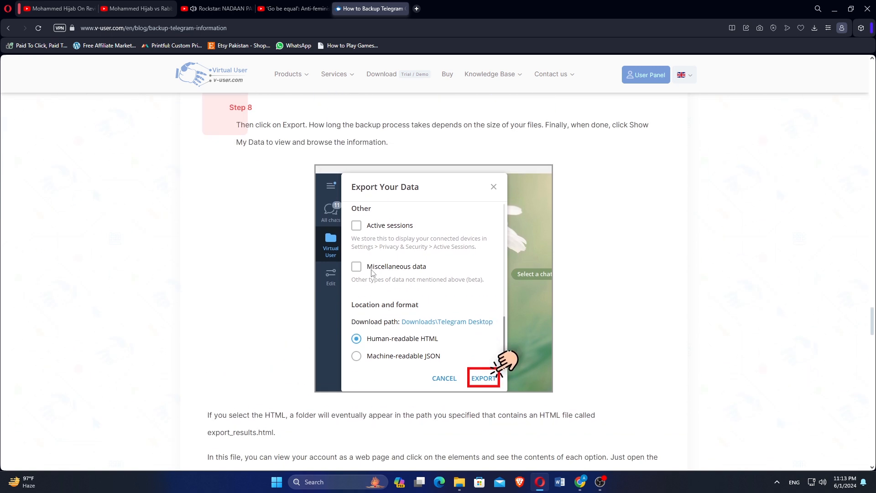
scroll(down, 3)
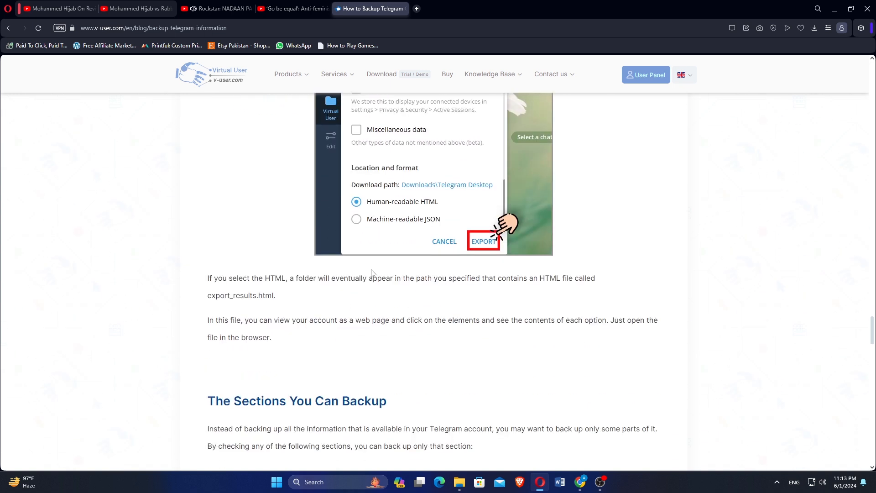
scroll(up, 3)
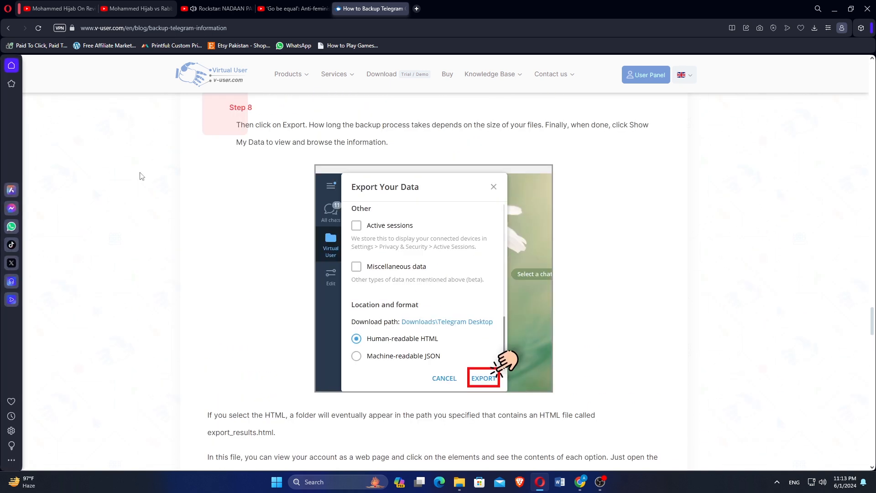